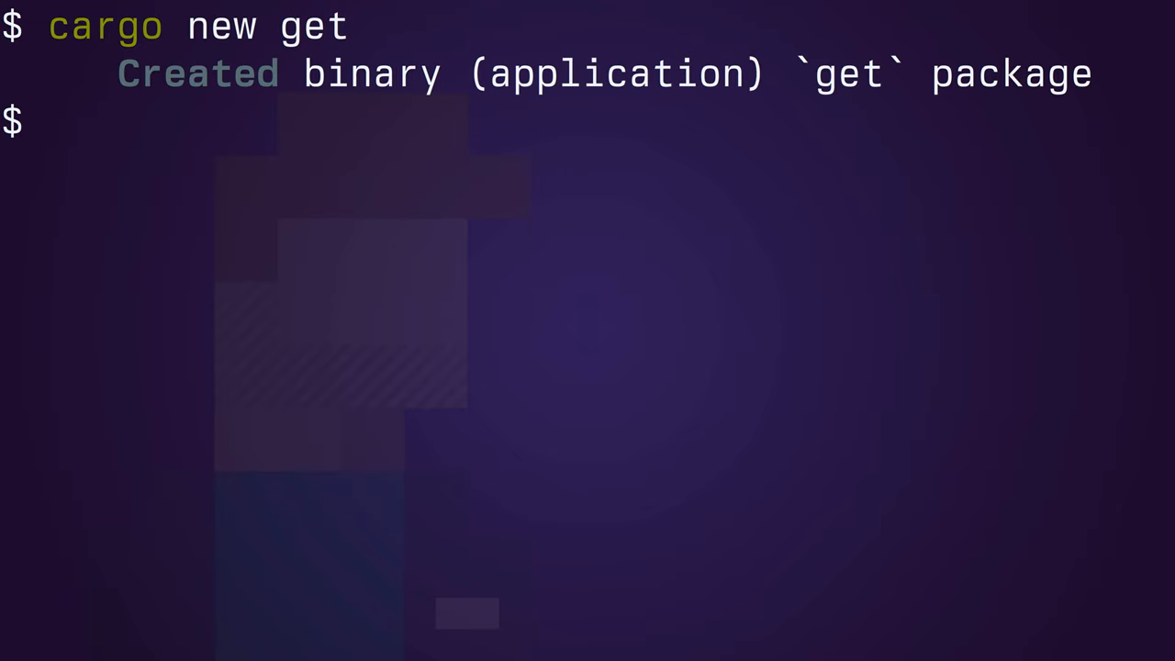
Move into the get package folder and add ureq as a dependency with cargo add.
{"action": "type", "text": "cd get"}
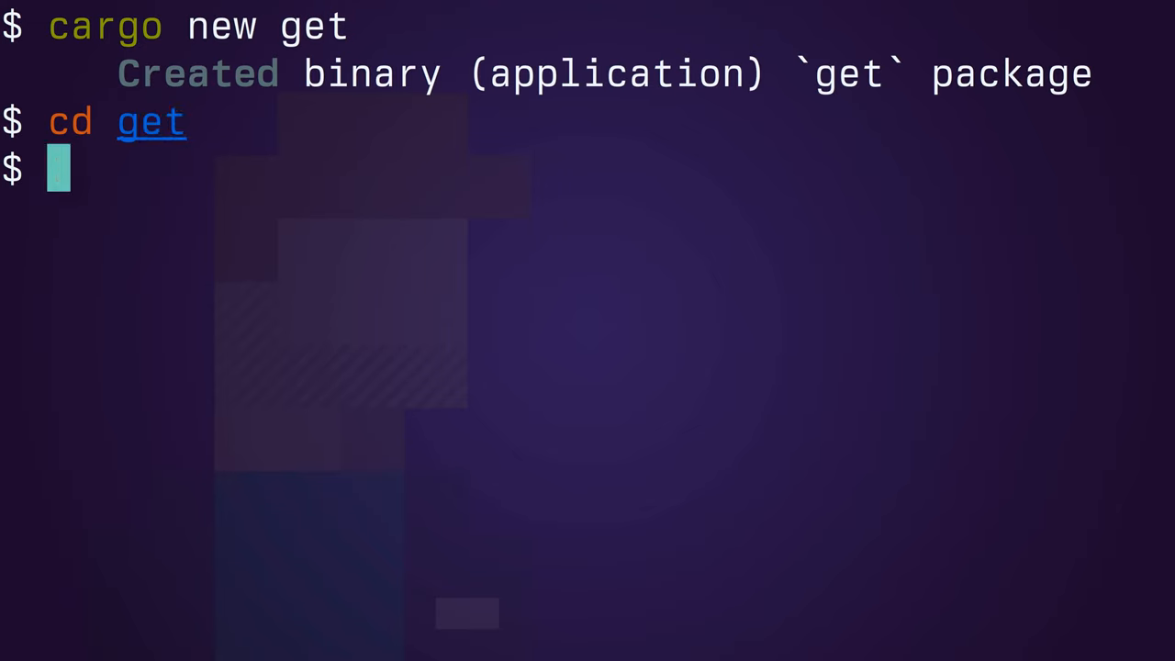
{"action": "type", "text": "cargo add ureq"}
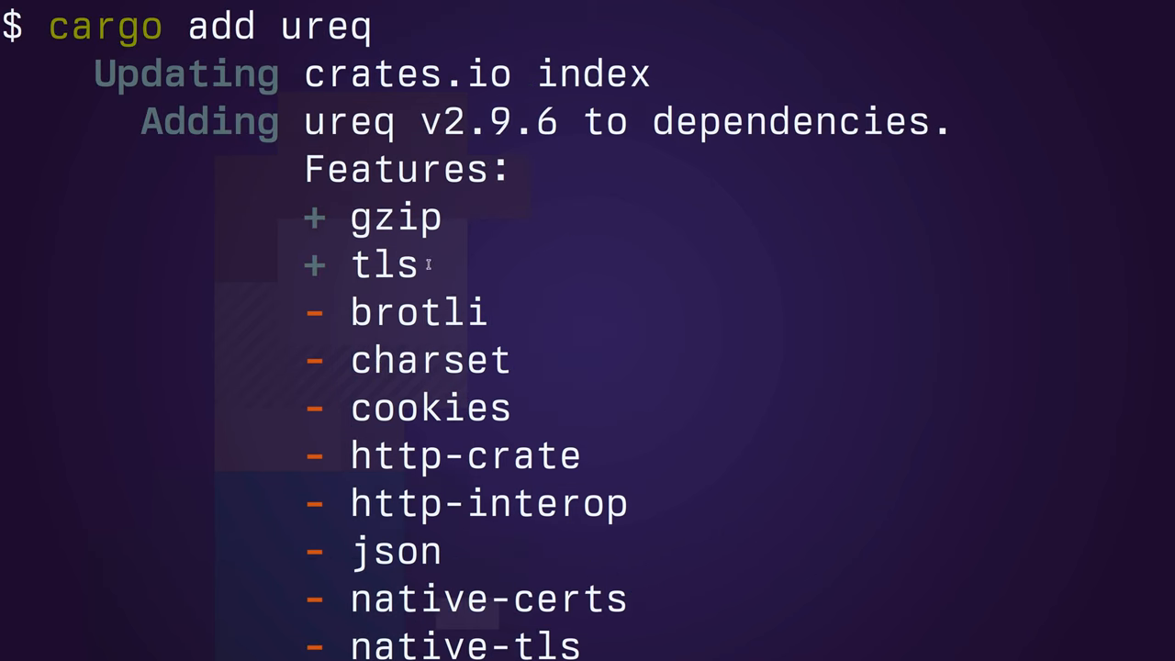
Highlight the enabled tls feature in ureq's feature list.
{"action": "double_click", "coordinate": [393, 218]}
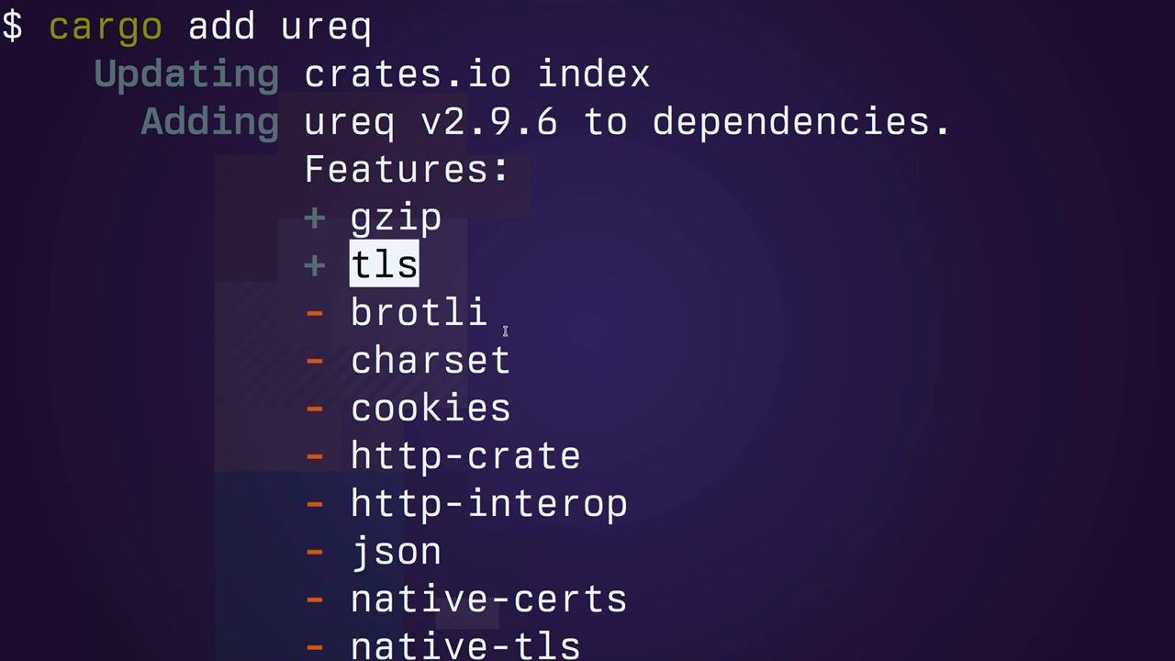
{"action": "mouse_move", "coordinate": [539, 344]}
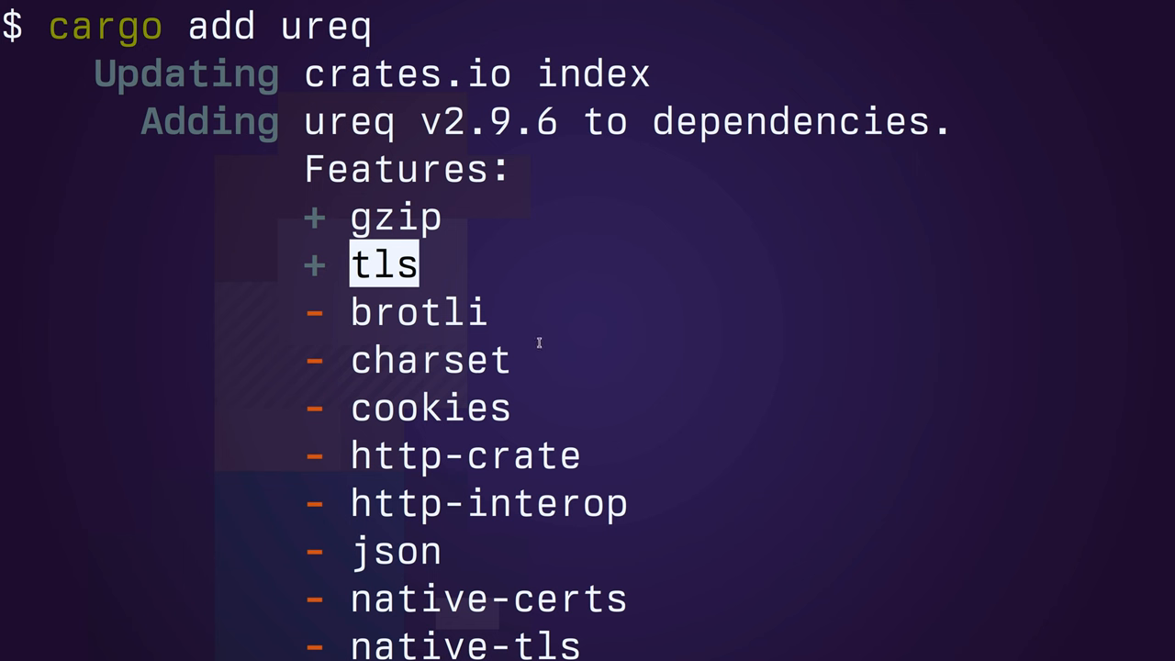
{"action": "mouse_move", "coordinate": [661, 491]}
{"action": "type", "text": "micro src/main.rs"}
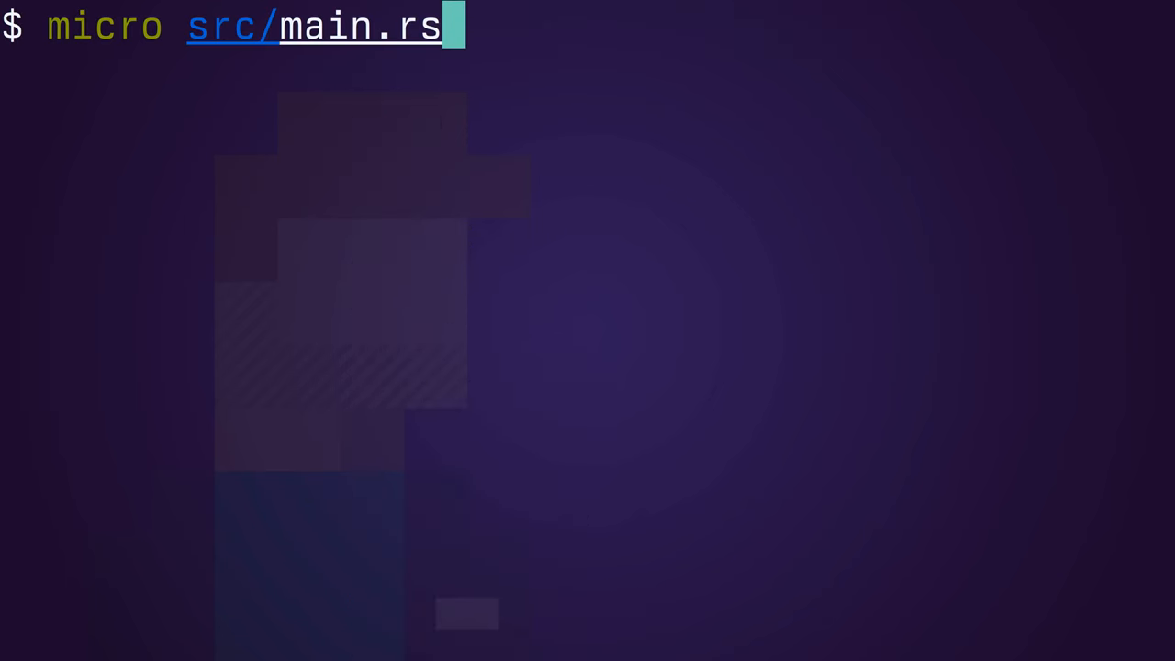
{"action": "key", "text": "Enter"}
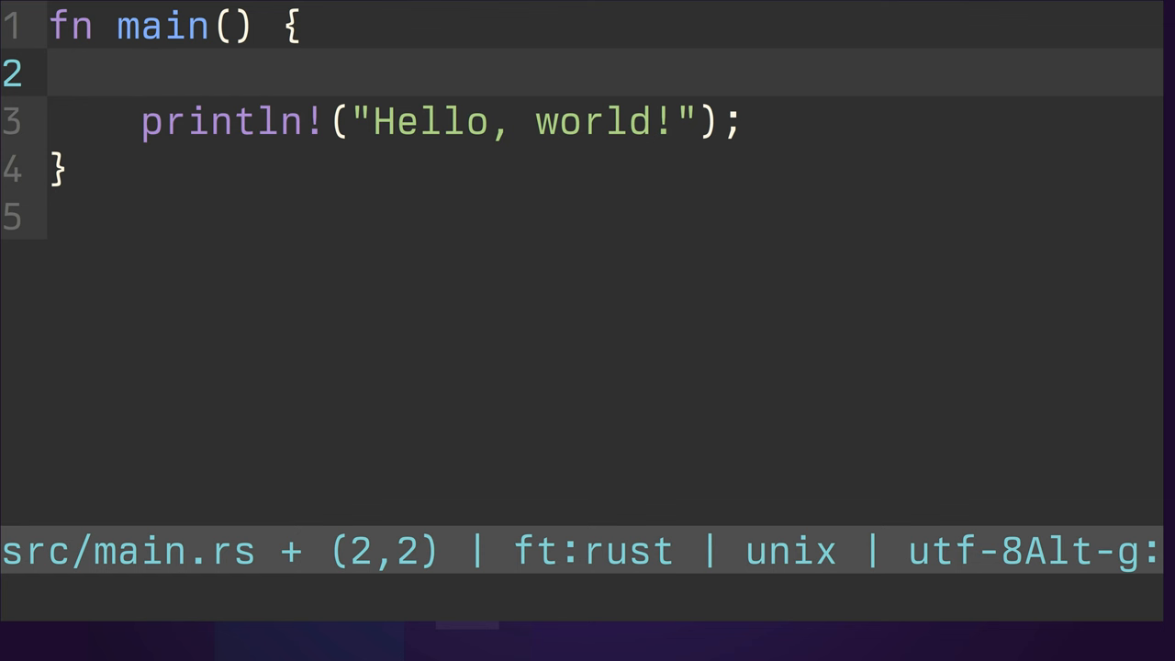
{"action": "type", "text": "ureq::get"}
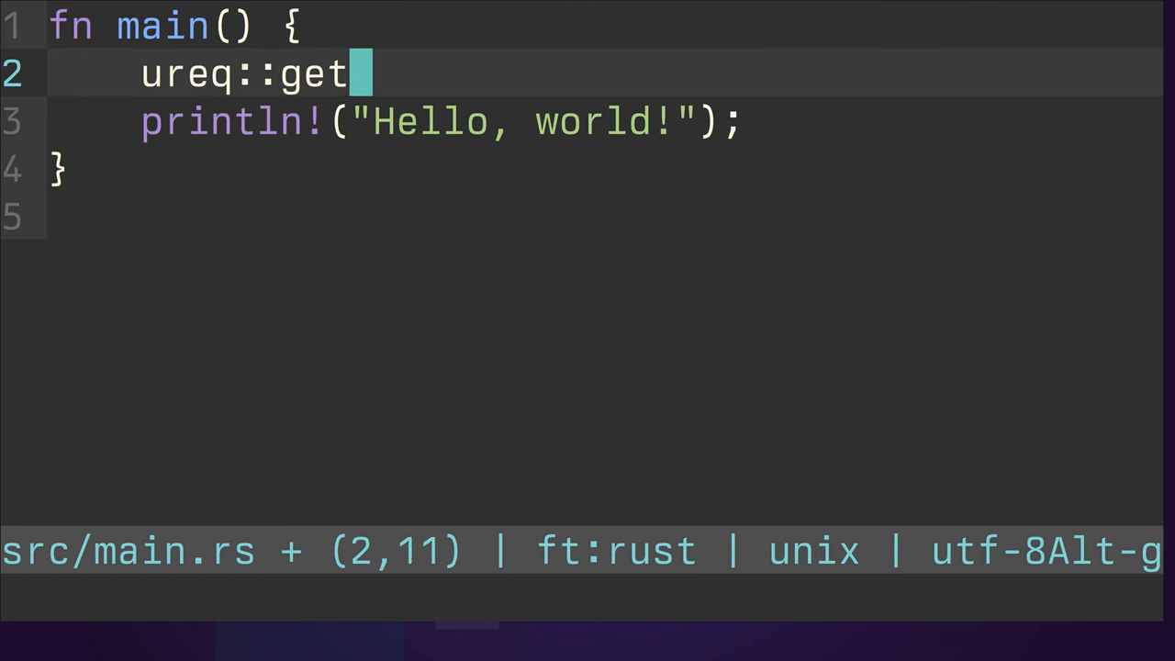
{"action": "type", "text": "(\"\")"}
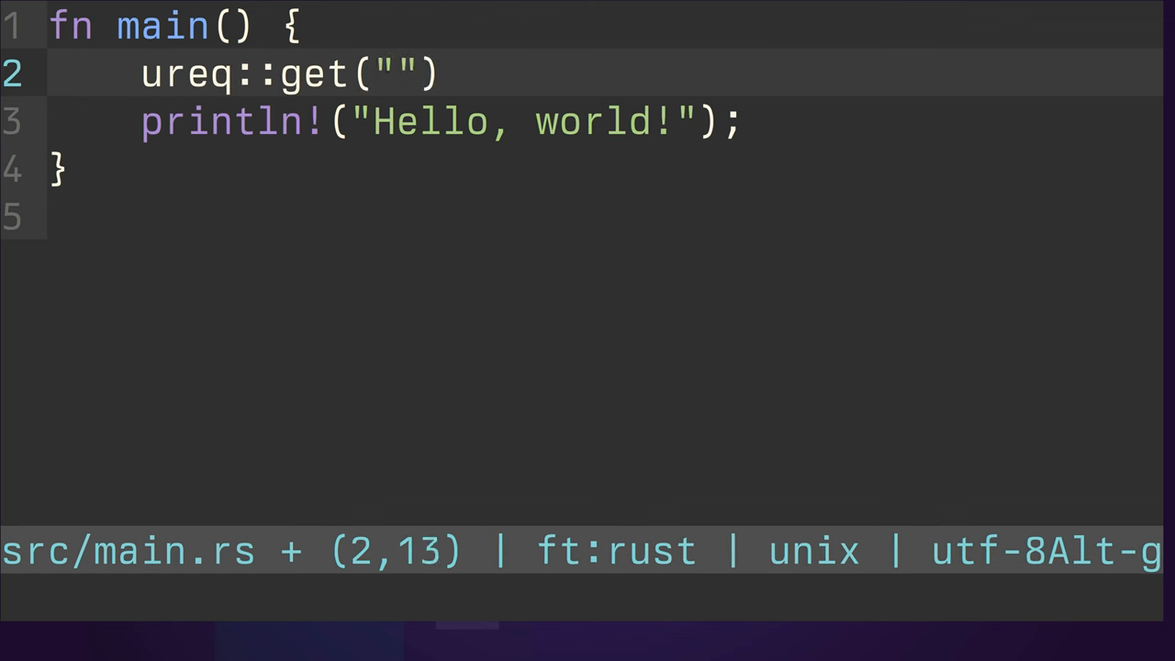
{"action": "type", "text": "h"}
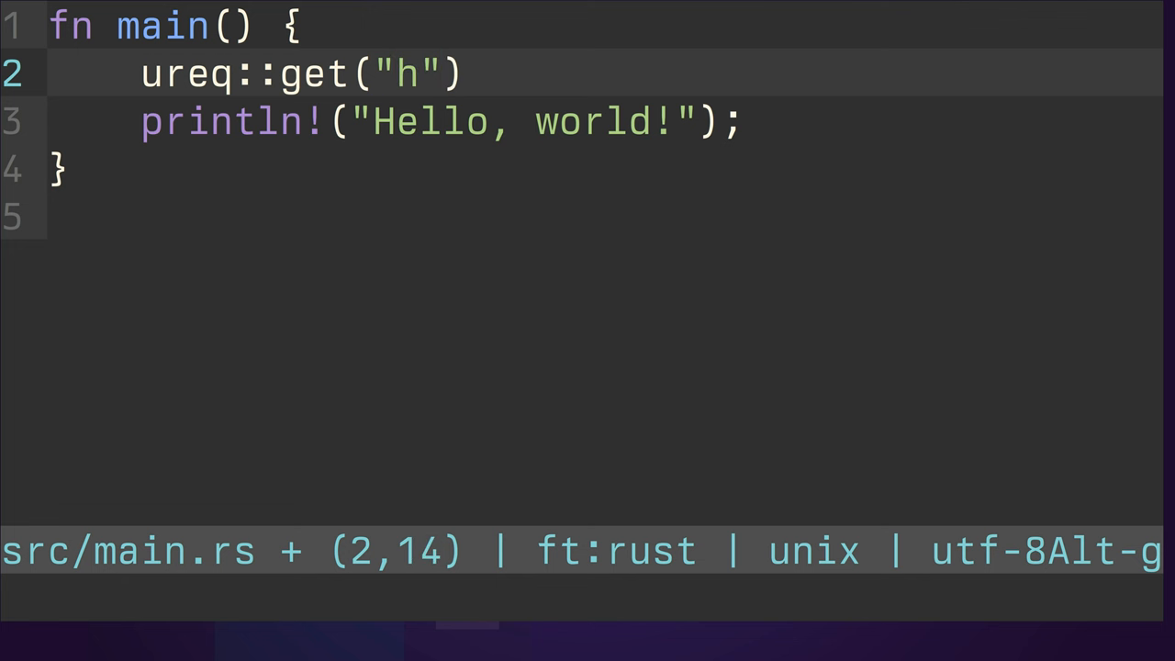
{"action": "type", "text": "ttps:/"}
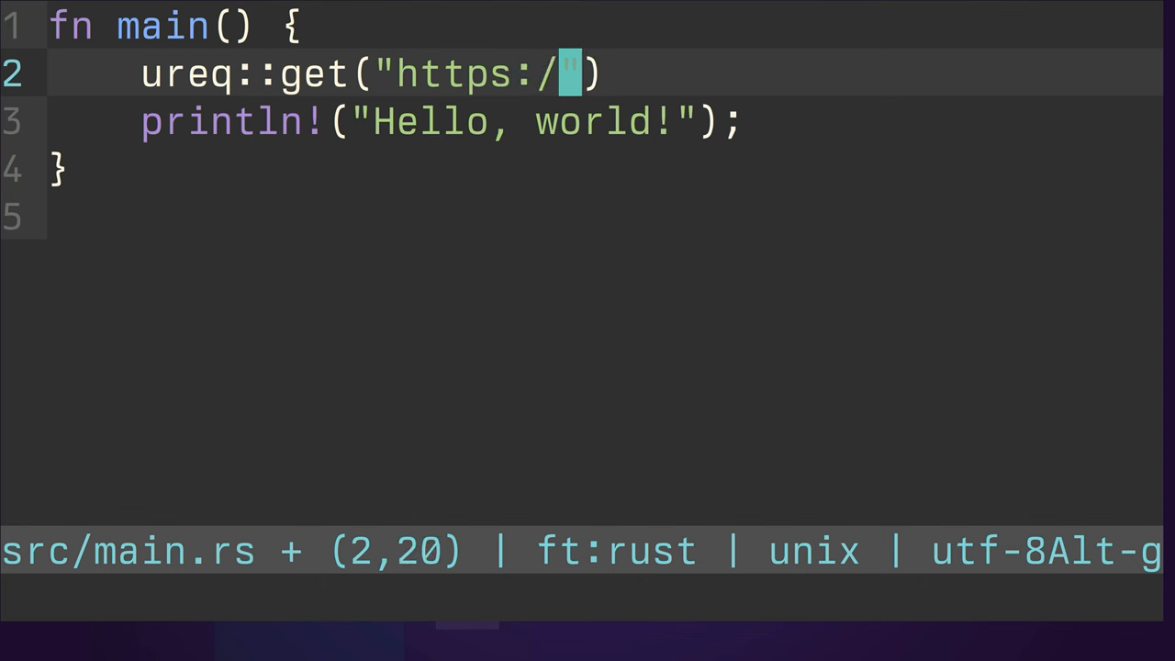
{"action": "type", "text": "/timclicks.dev"}
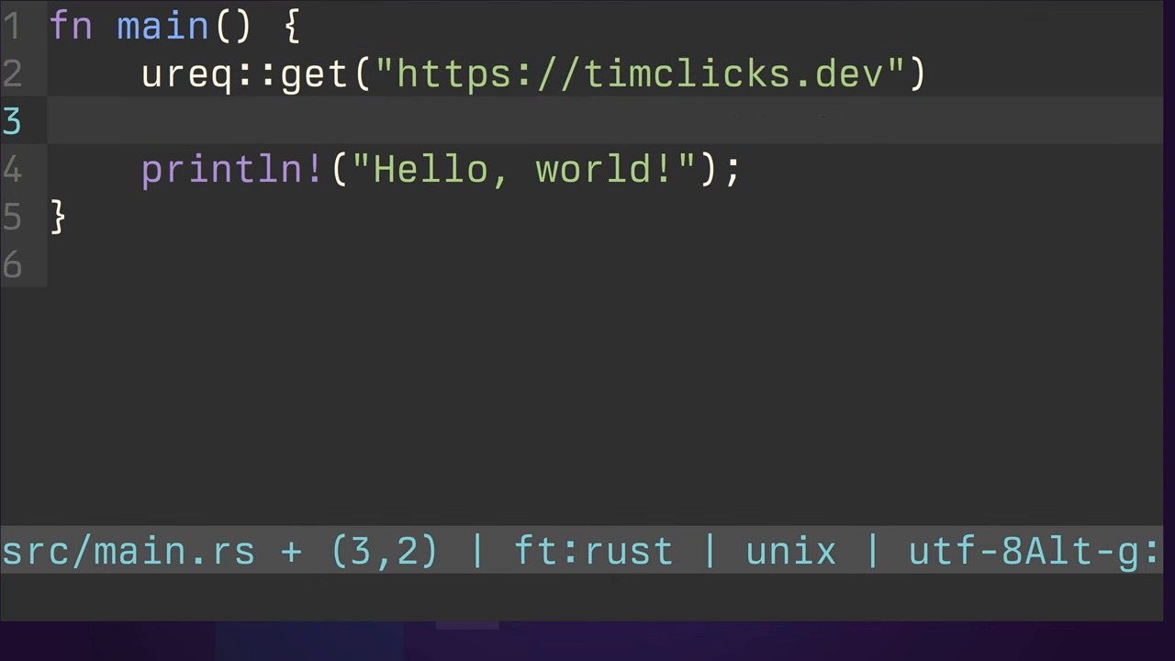
{"action": "type", "text": "."}
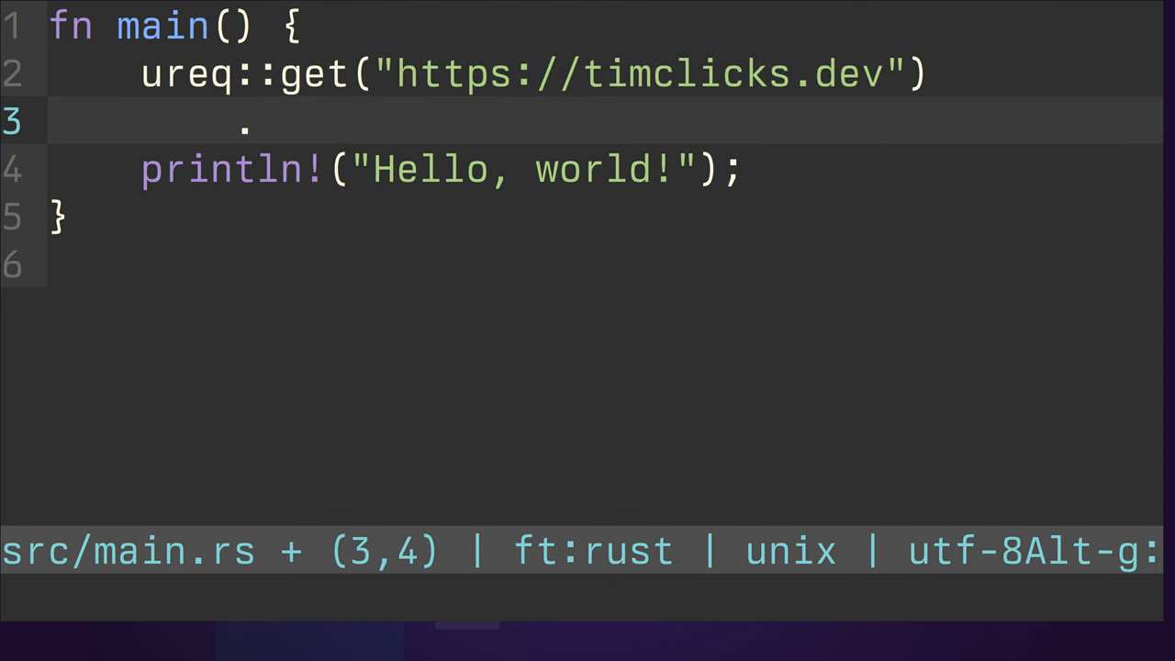
{"action": "type", "text": "call()"}
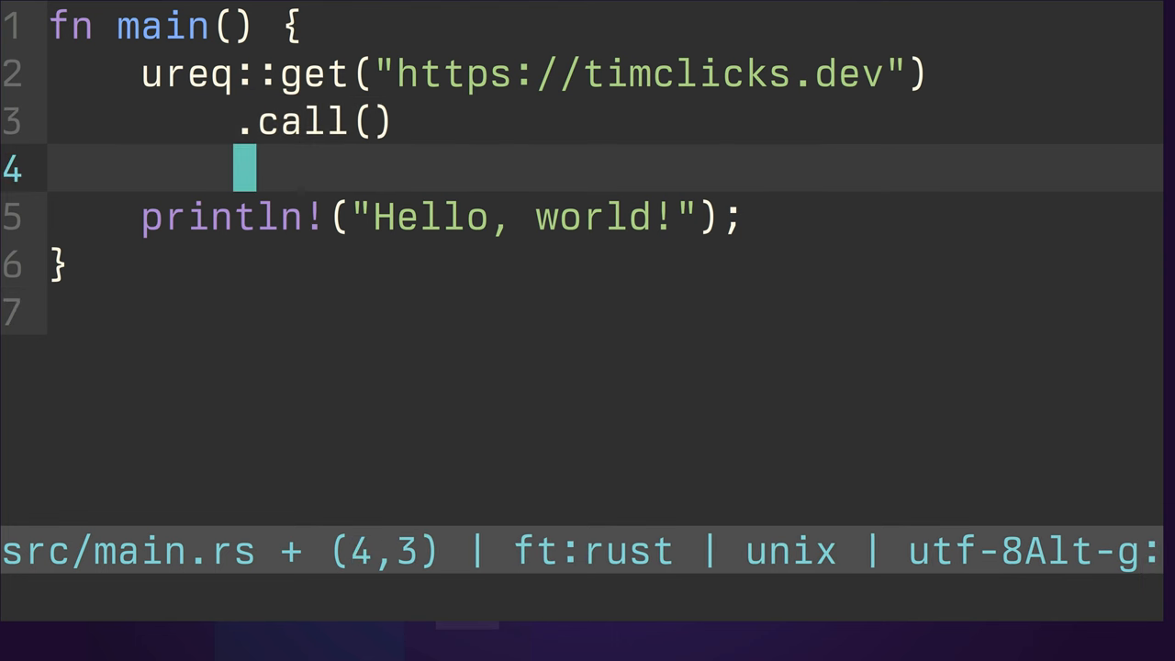
{"action": "type", "text": ".in"}
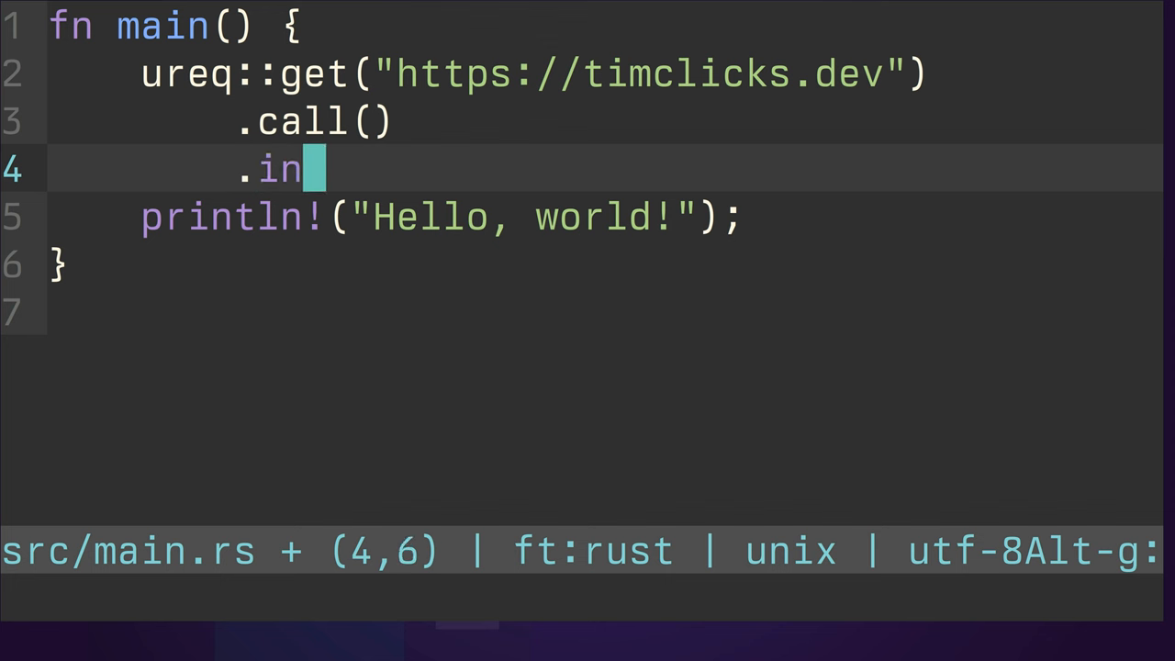
{"action": "type", "text": "to_string();"}
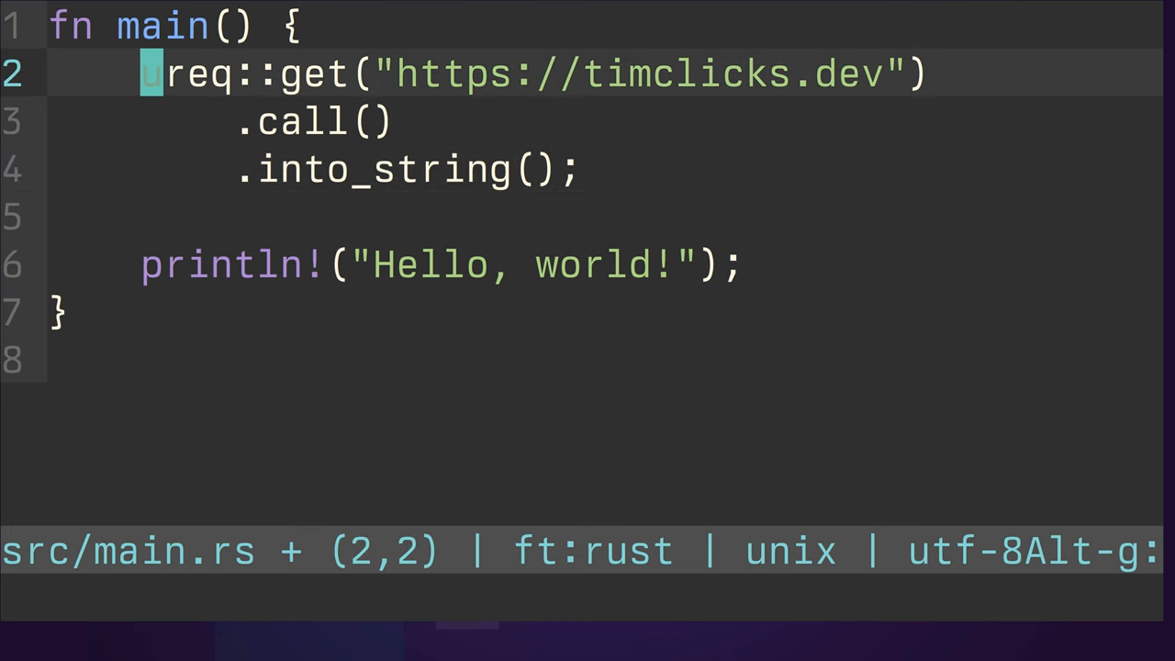
Bind the response to let body with ? on both calls, returning Result<(), ureq::Error>.
{"action": "type", "text": "let body ="}
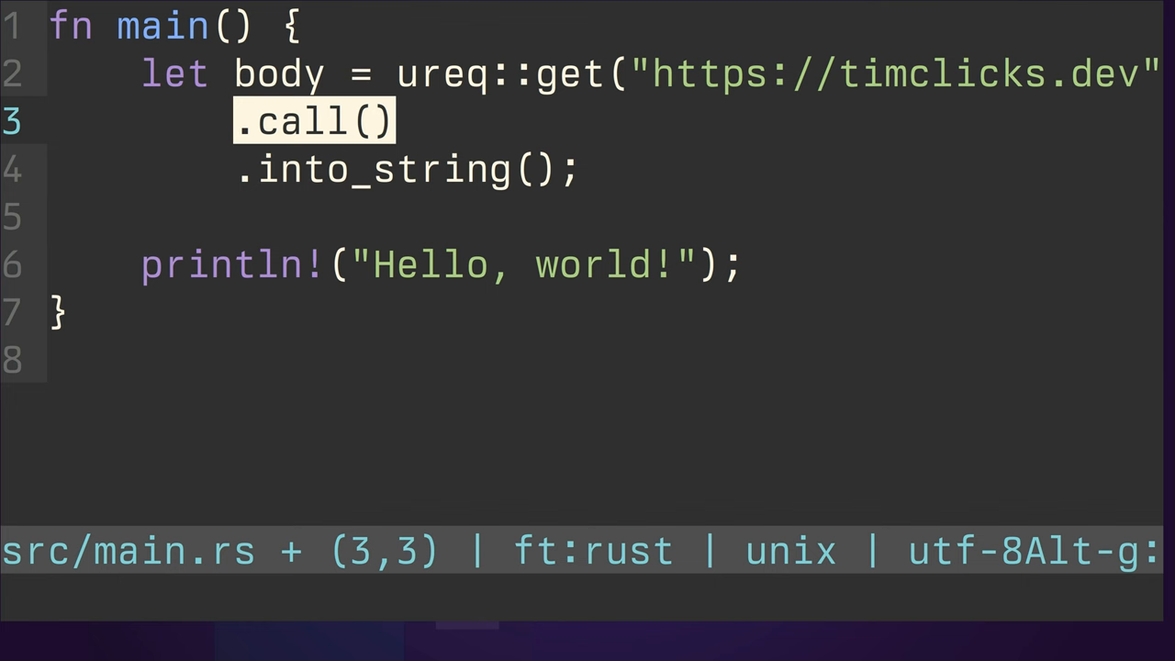
{"action": "type", "text": "?"}
{"action": "left_click", "coordinate": [582, 28]}
{"action": "type", "text": "->"}
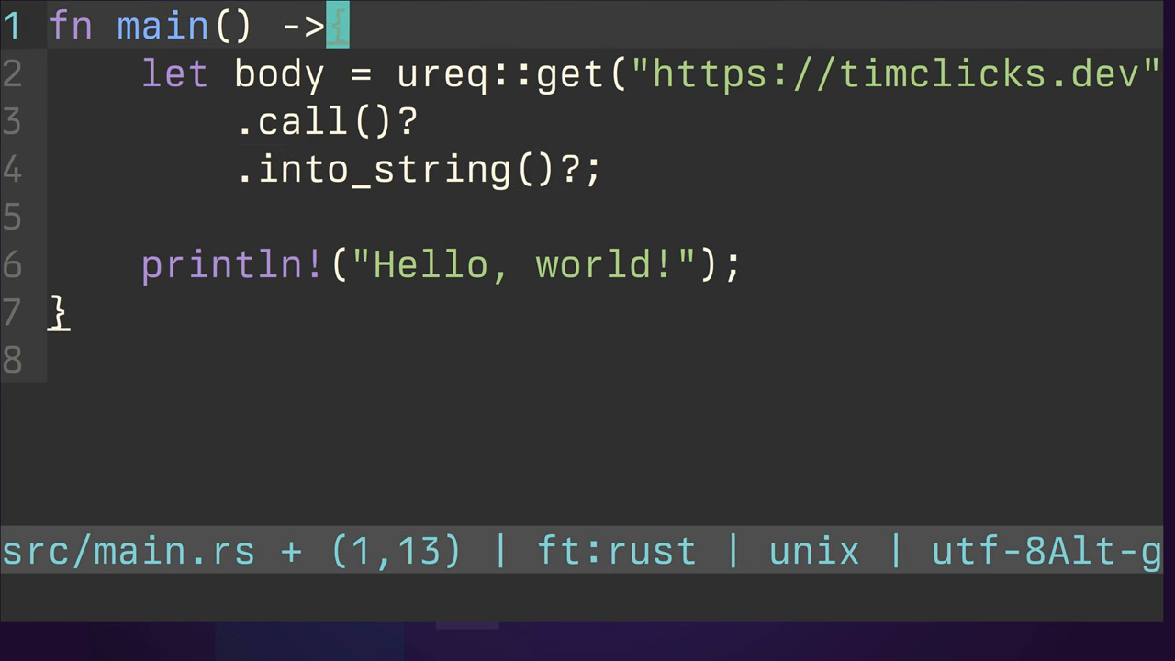
{"action": "type", "text": "Result<(),"}
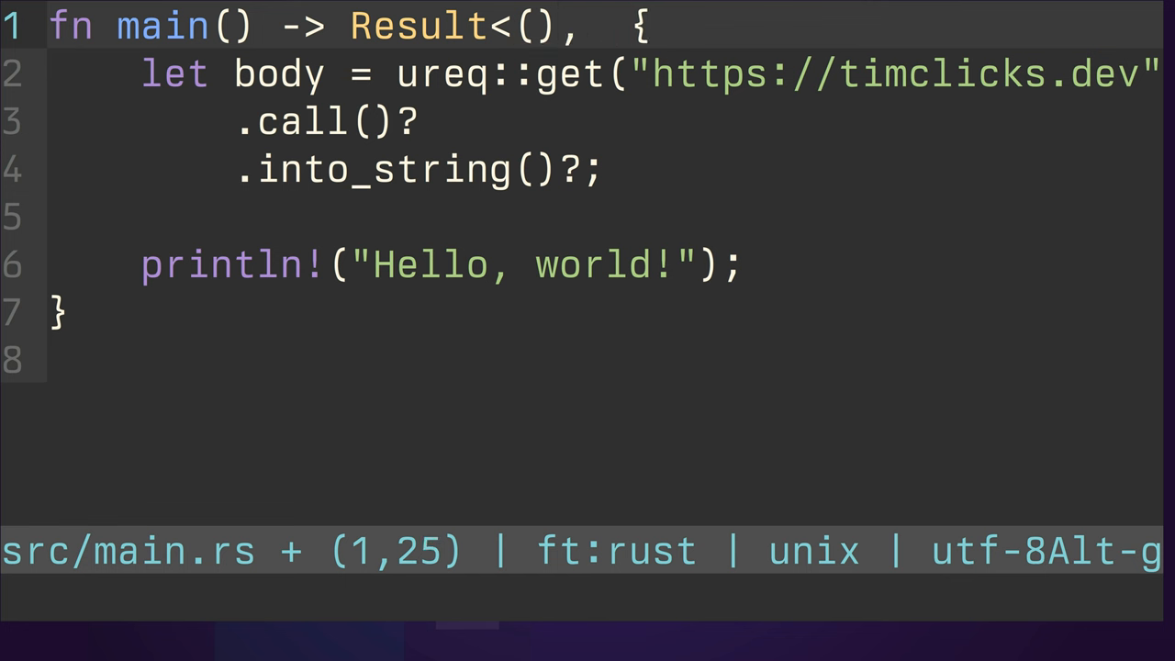
{"action": "type", "text": "ureq::"}
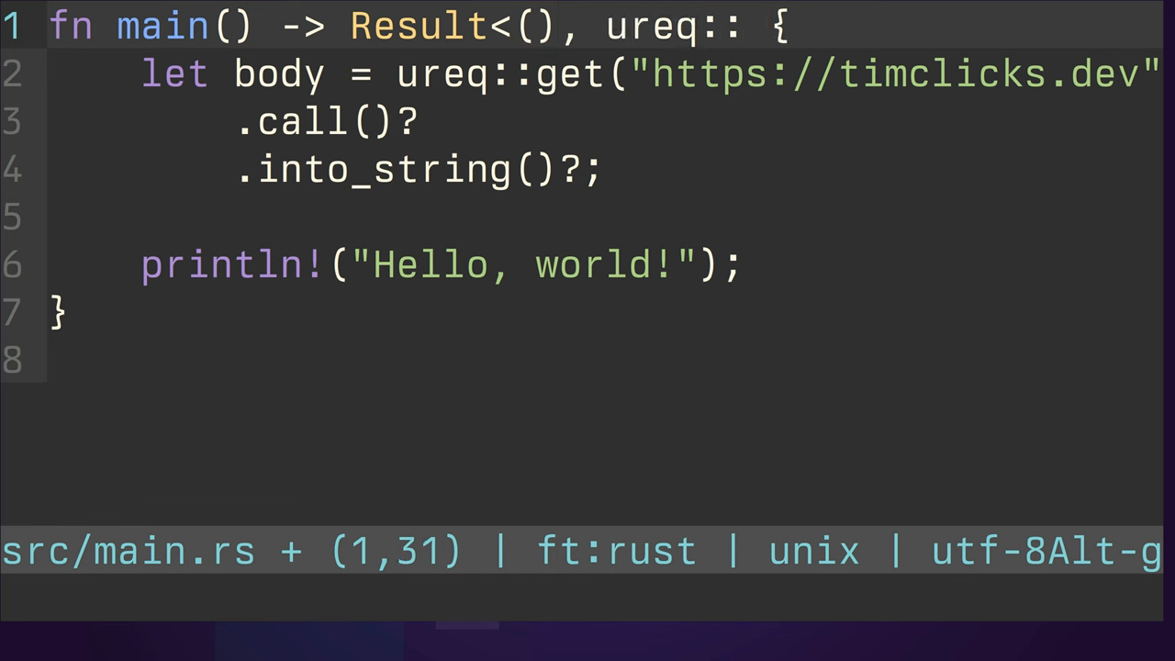
{"action": "type", "text": "Error>"}
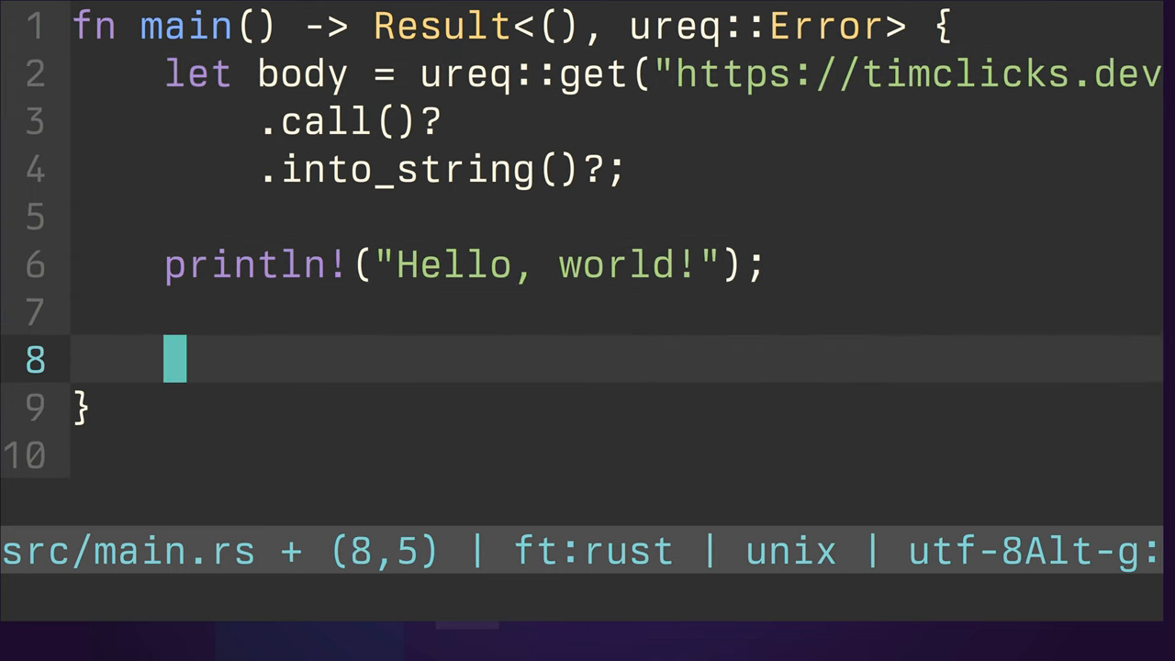
End main with Ok(()) and change the println to print "{}" with body.
{"action": "type", "text": "Ok(())"}
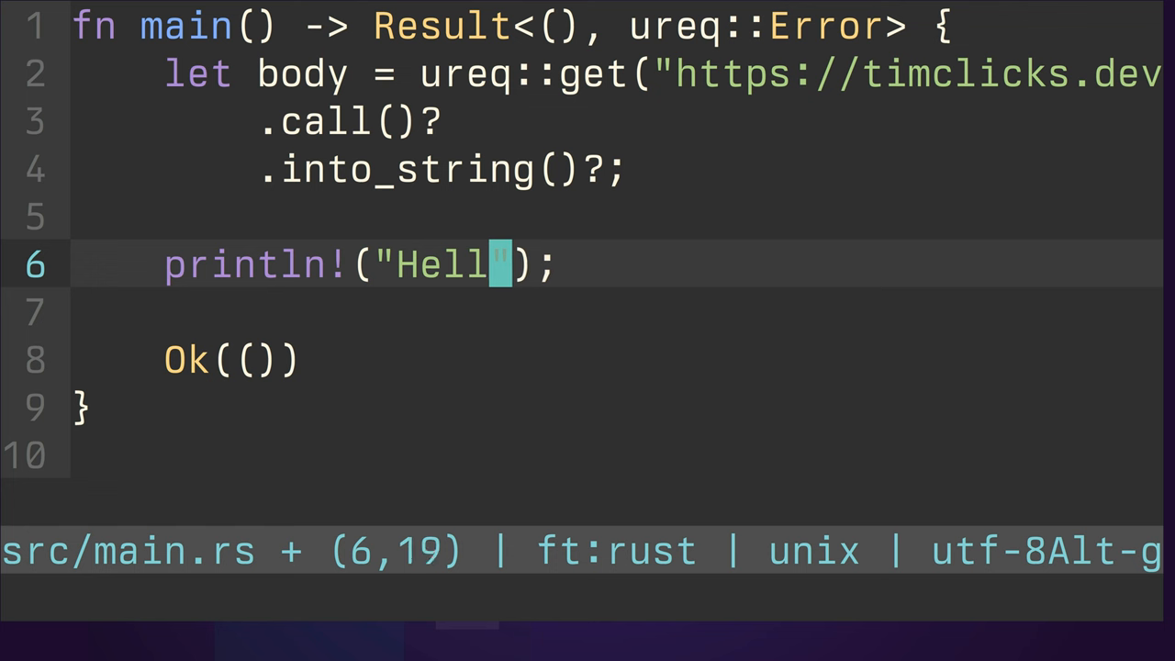
{"action": "type", "text": "{}"}
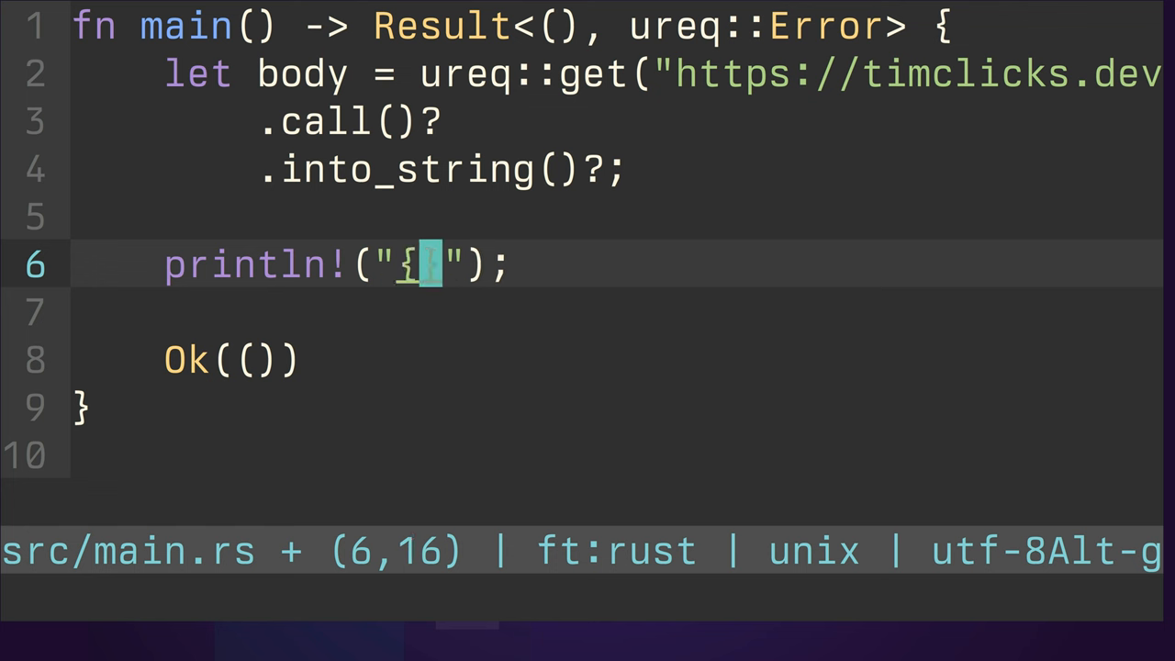
{"action": "type", "text": "body"}
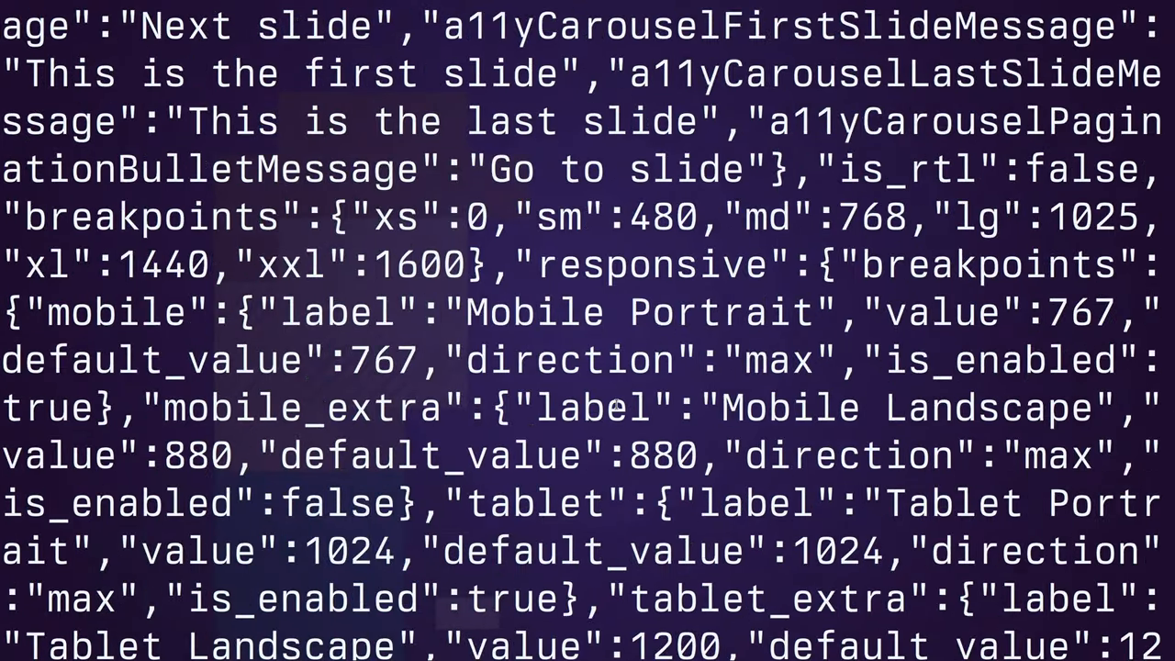
Scroll down through the printed timclicks.dev HTML output.
{"action": "scroll", "scroll_direction": "down", "scroll_amount": 3}
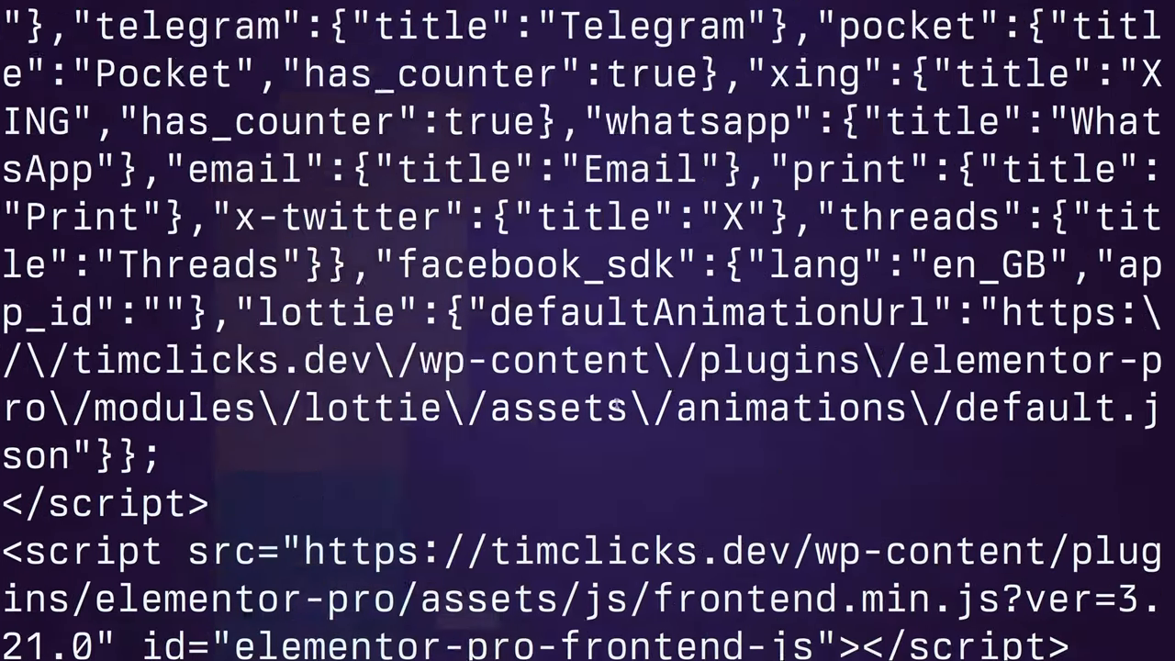
{"action": "scroll", "scroll_direction": "down", "scroll_amount": 3}
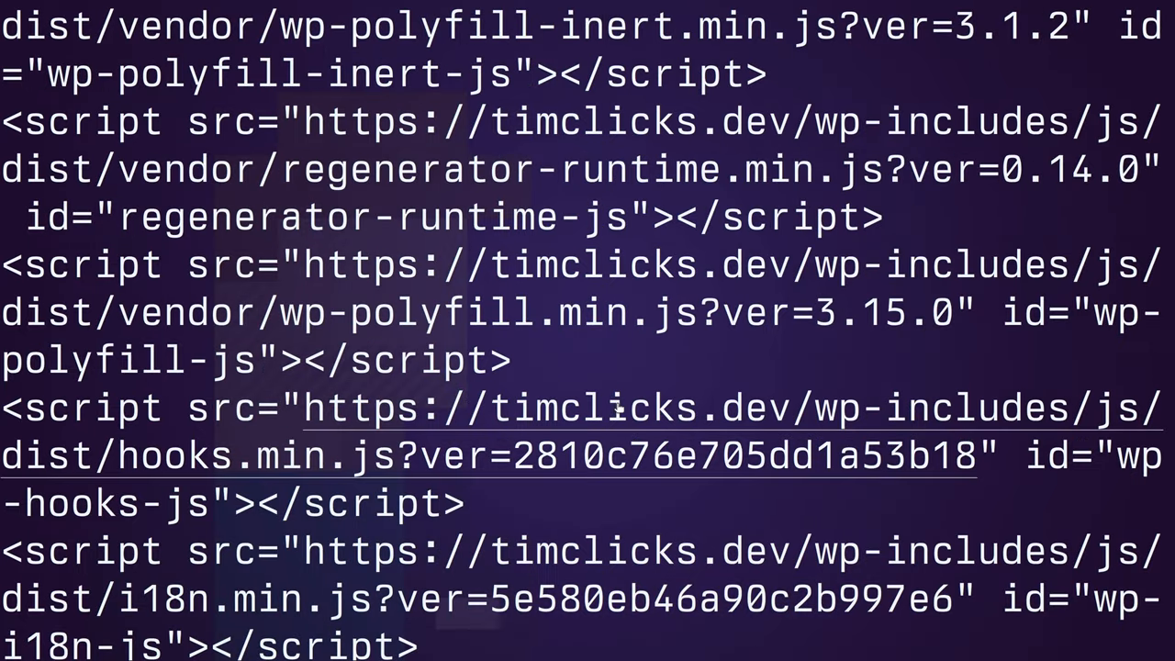
{"action": "mouse_move", "coordinate": [616, 368]}
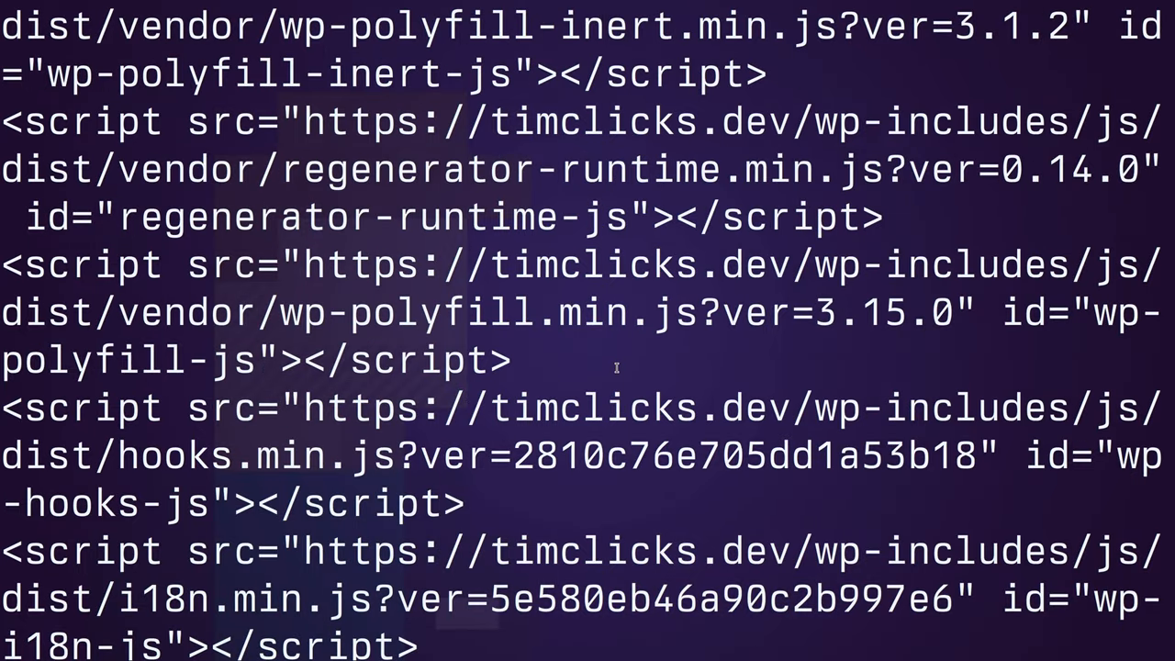